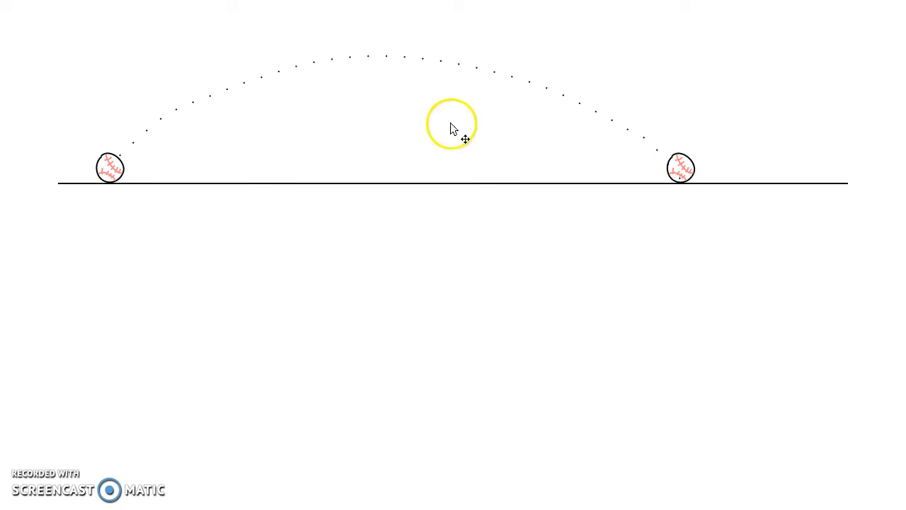
mouse_move(167, 374)
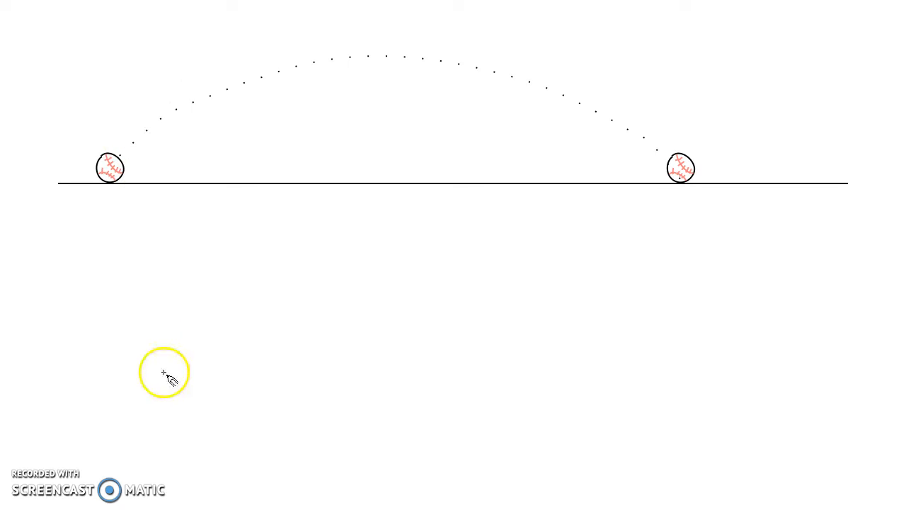
mouse_move(93, 144)
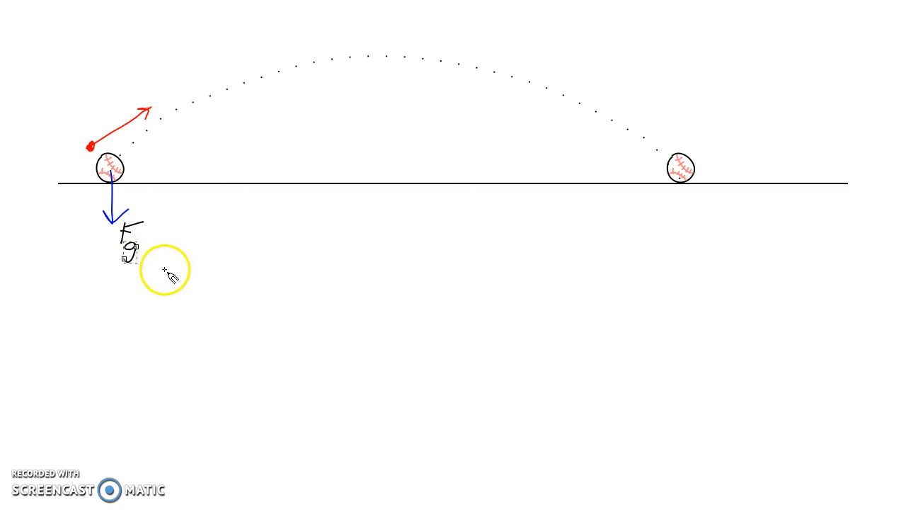
mouse_move(892, 305)
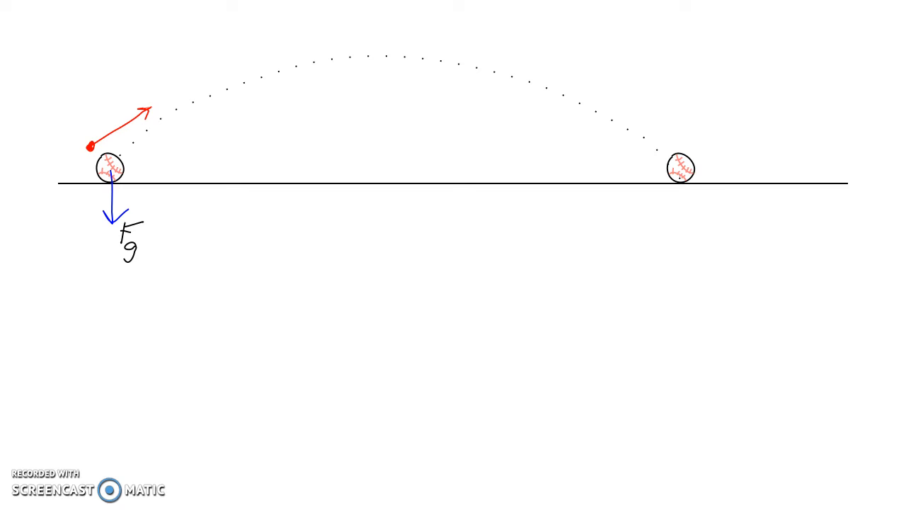
- Copy the left ball with its blue Fg arrow and place the copy on the right-hand landing ball
left_click(113, 173)
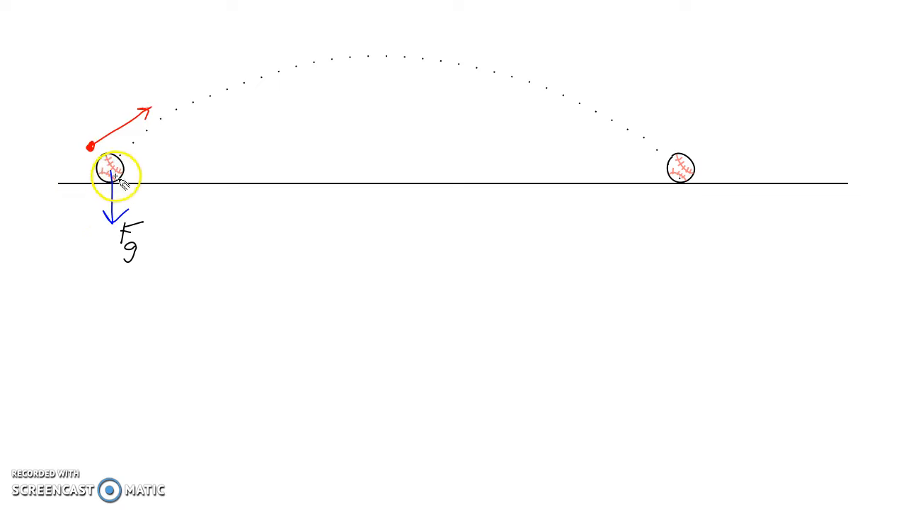
mouse_move(297, 68)
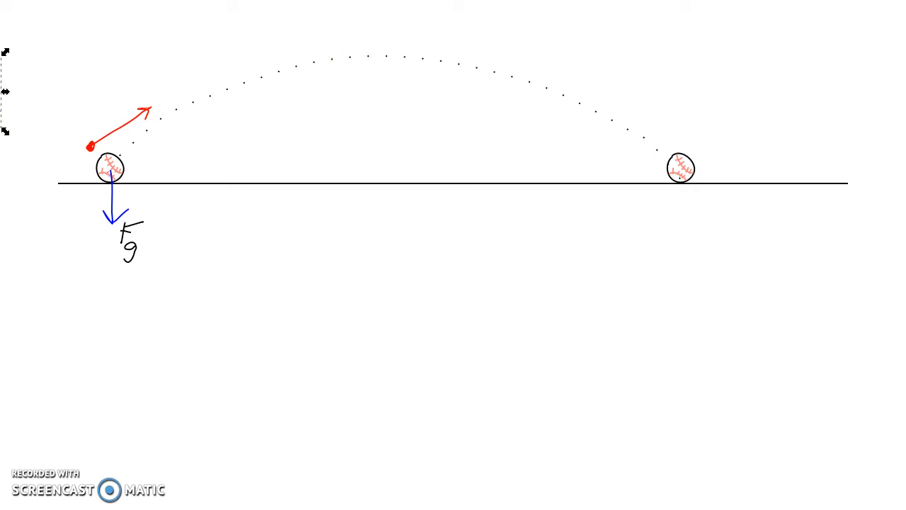
left_click(113, 167)
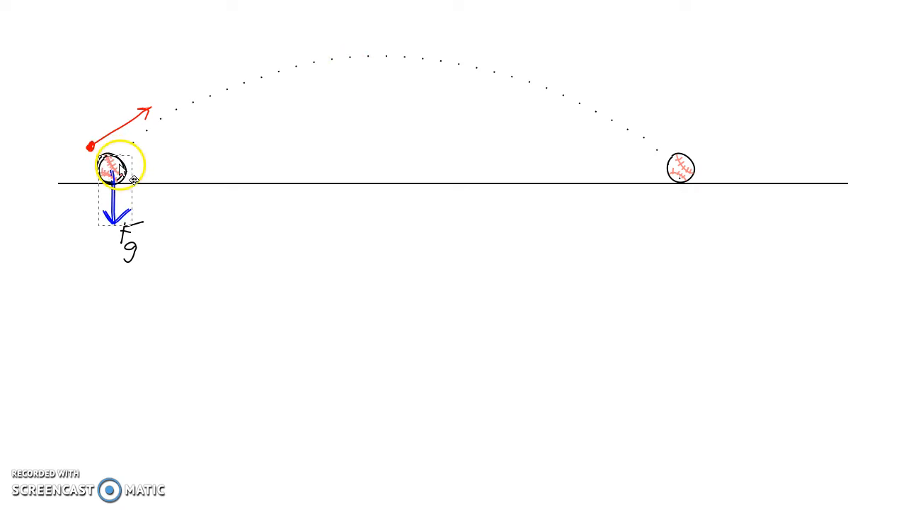
left_click_drag(113, 167, 167, 130)
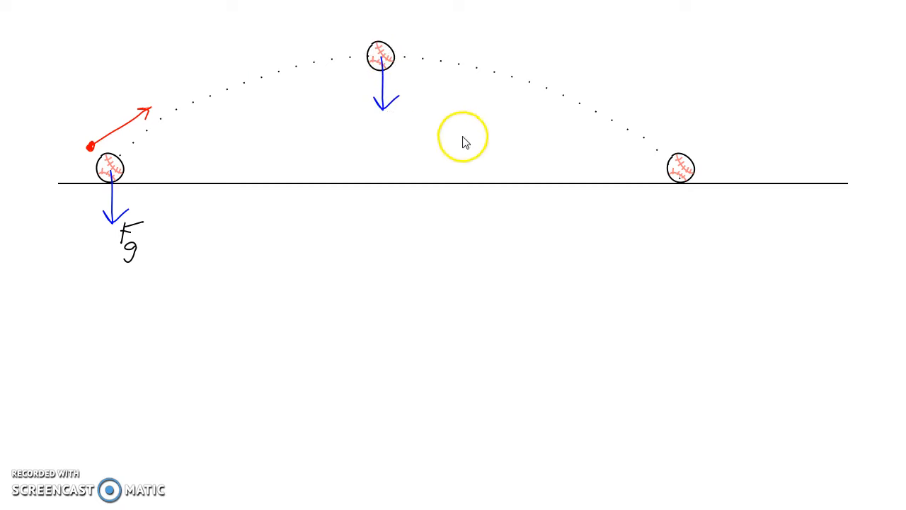
left_click_drag(380, 57, 654, 153)
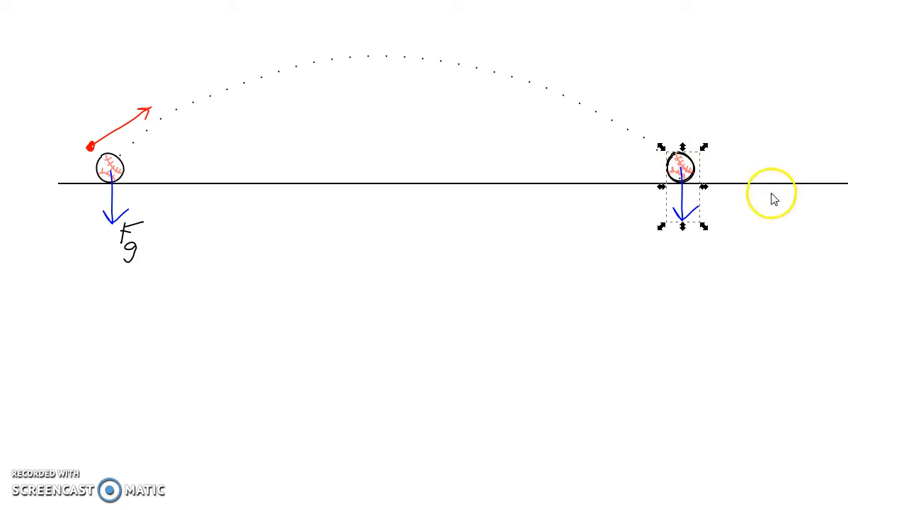
left_click(742, 269)
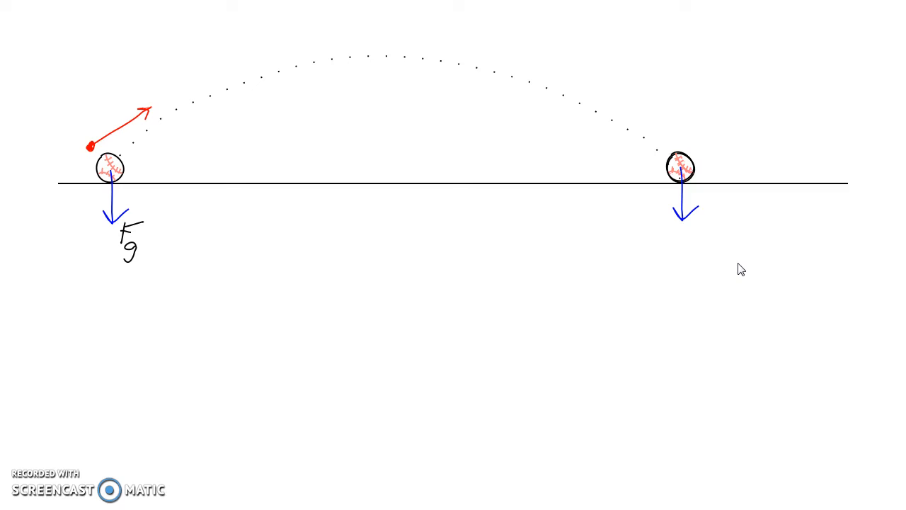
left_click(683, 170)
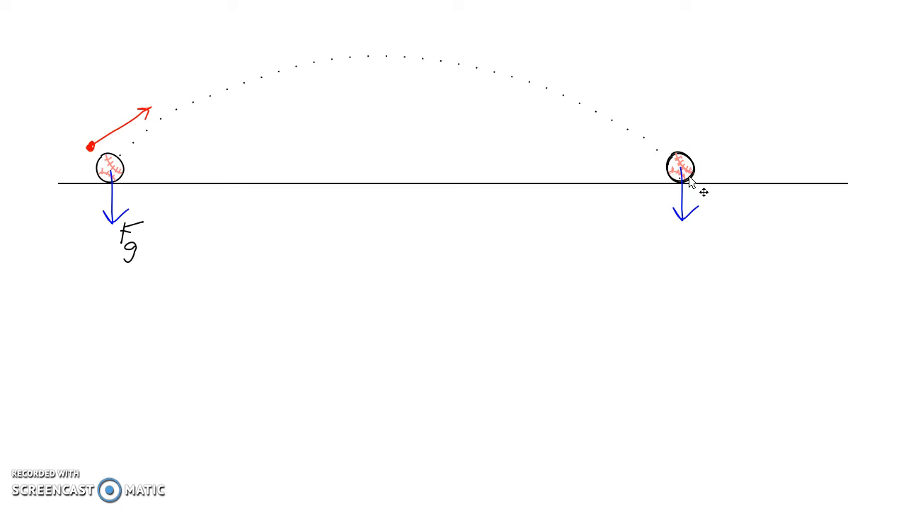
mouse_move(682, 167)
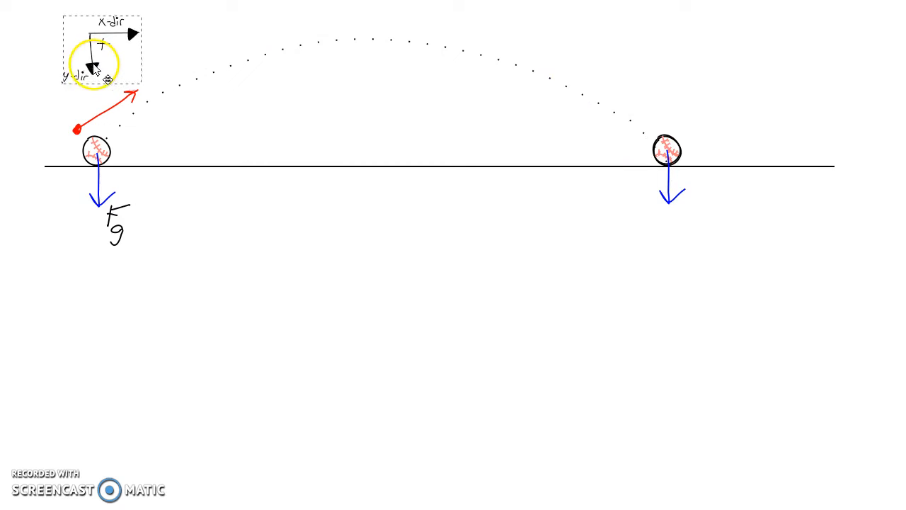
mouse_move(184, 241)
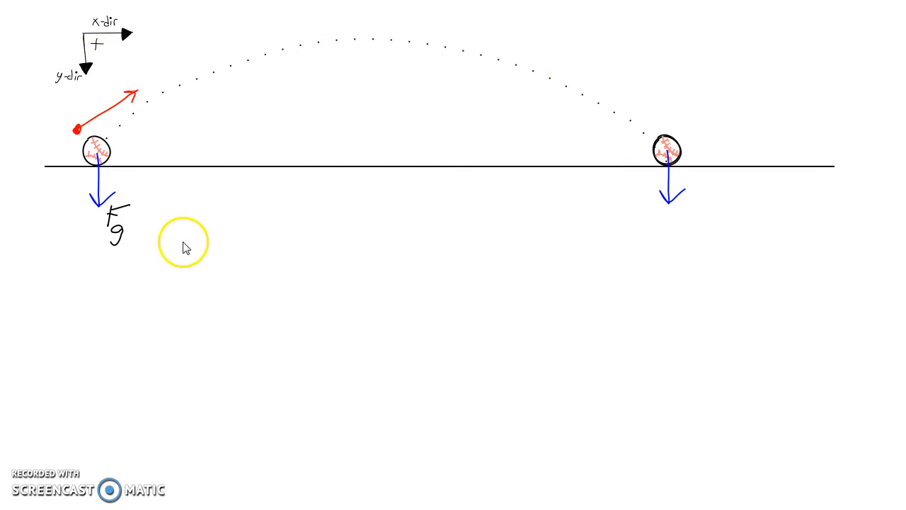
mouse_move(68, 37)
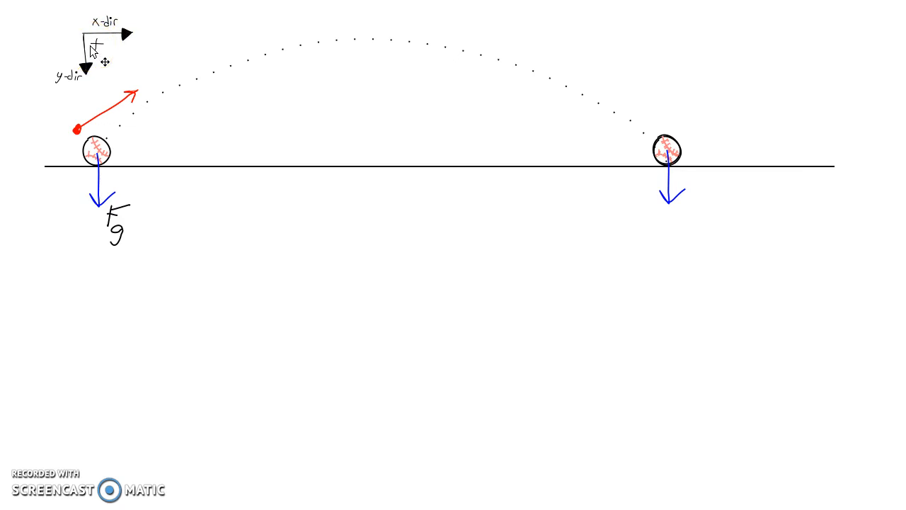
mouse_move(177, 428)
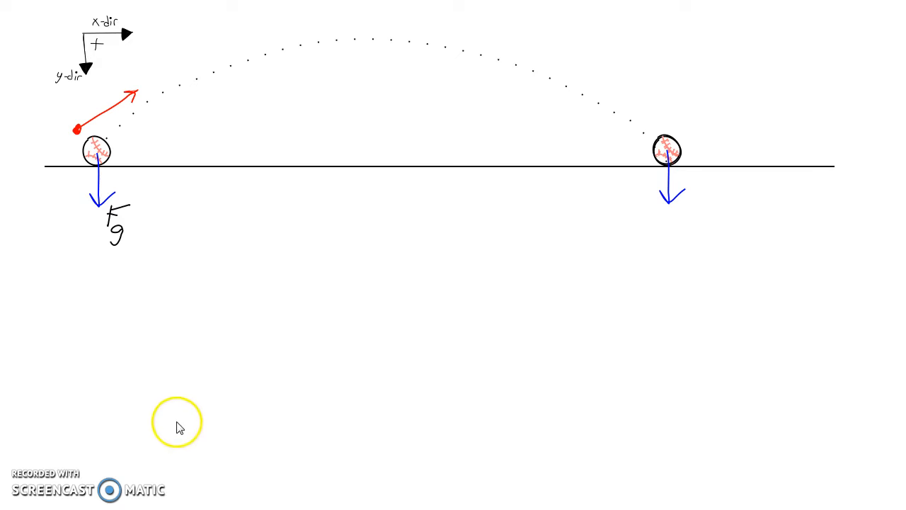